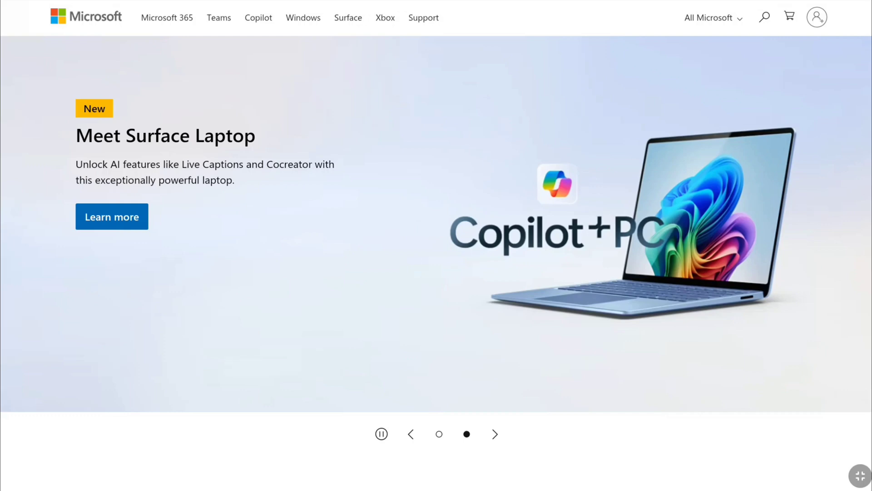
Step: Sign in to the Microsoft account with the account email and password
click(410, 434)
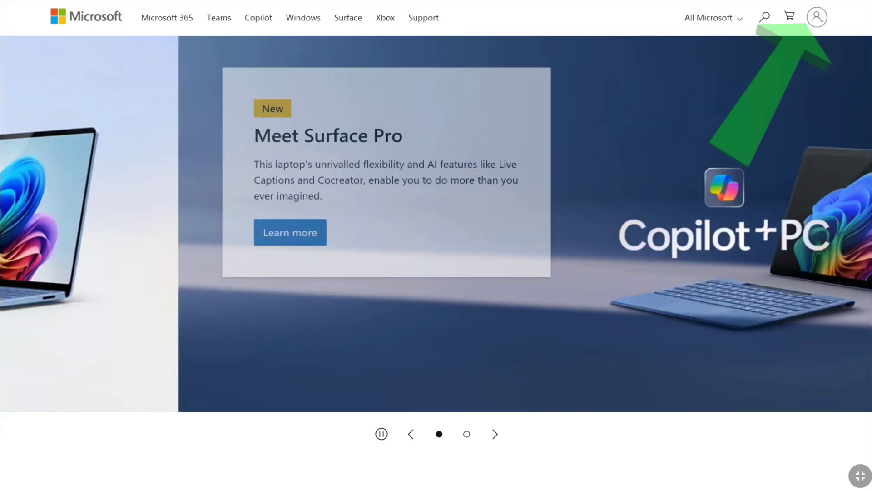
click(494, 433)
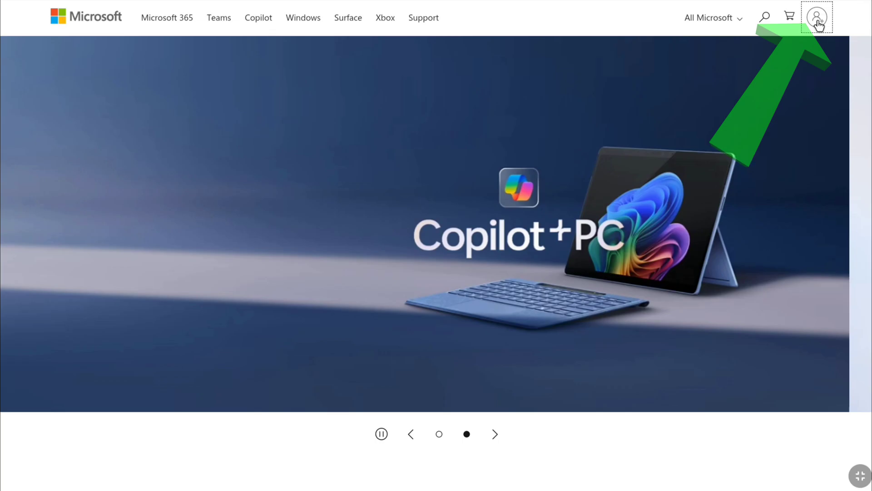
click(815, 17)
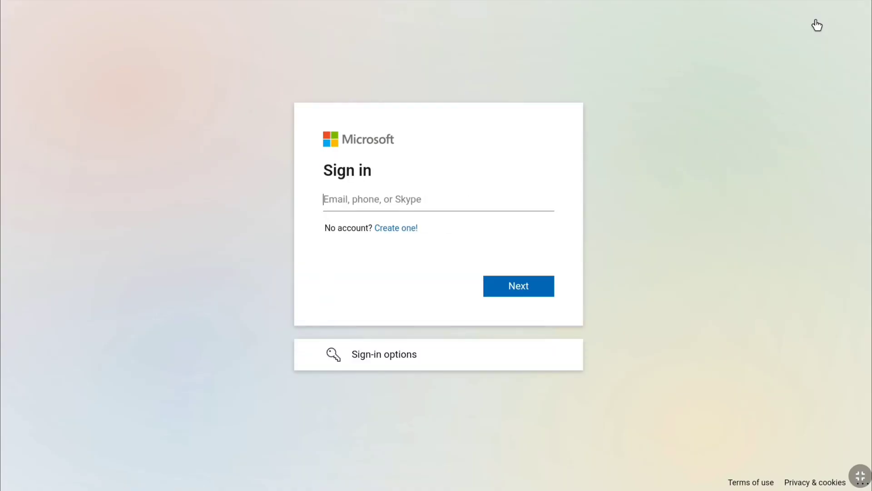
mouse_move(812, 29)
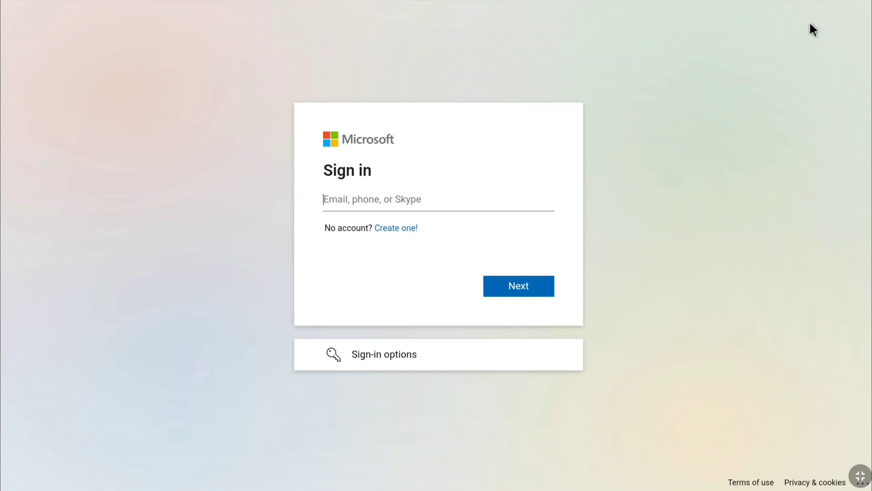
click(517, 286)
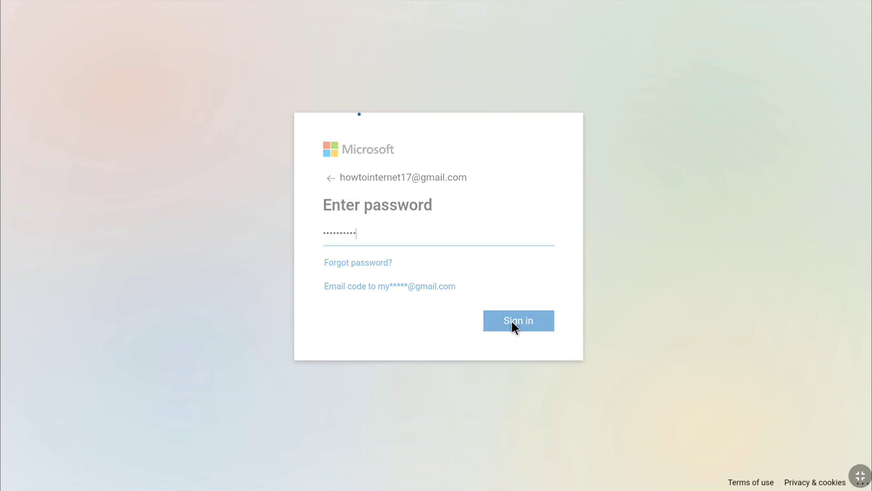
click(517, 321)
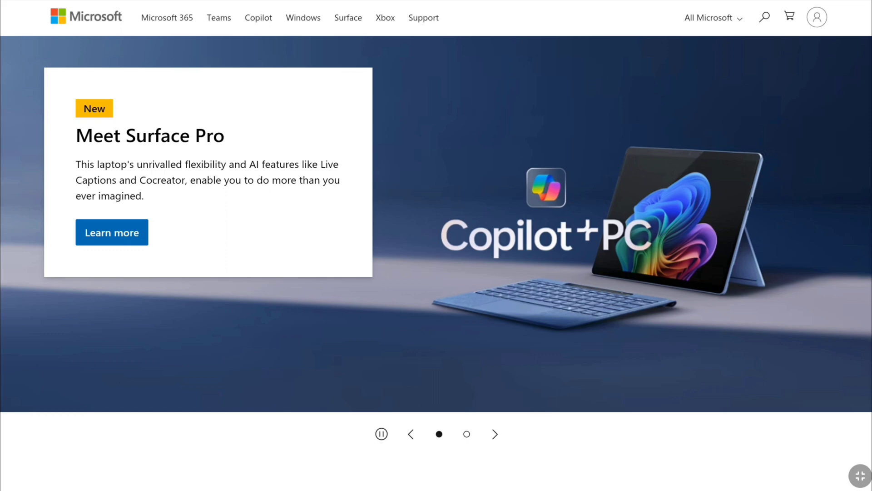
mouse_move(728, 102)
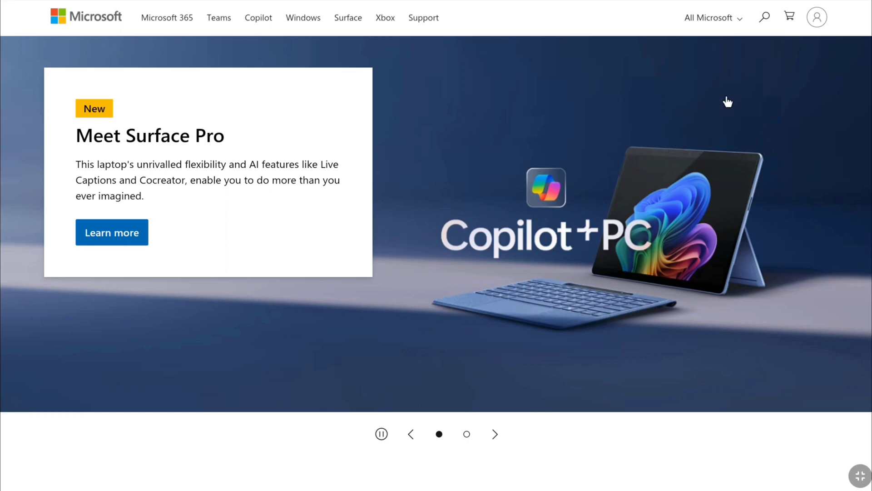
Step: Open 'My Microsoft account' from the profile avatar menu
click(817, 17)
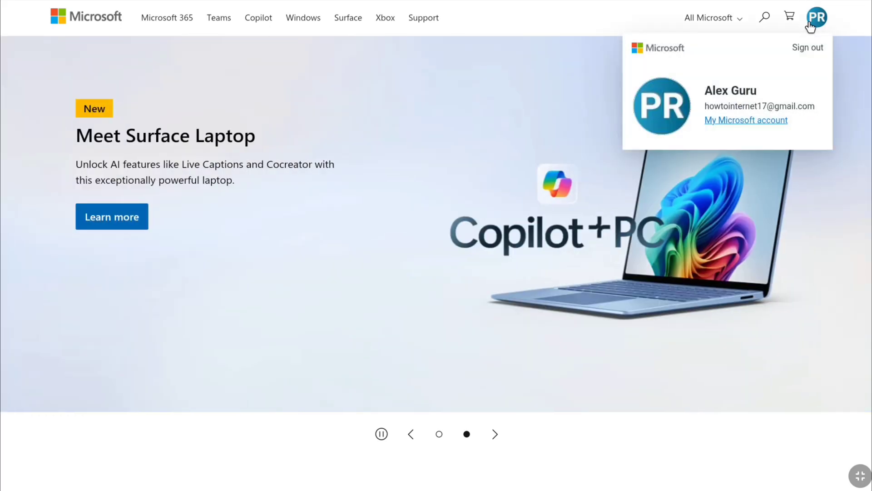
click(745, 120)
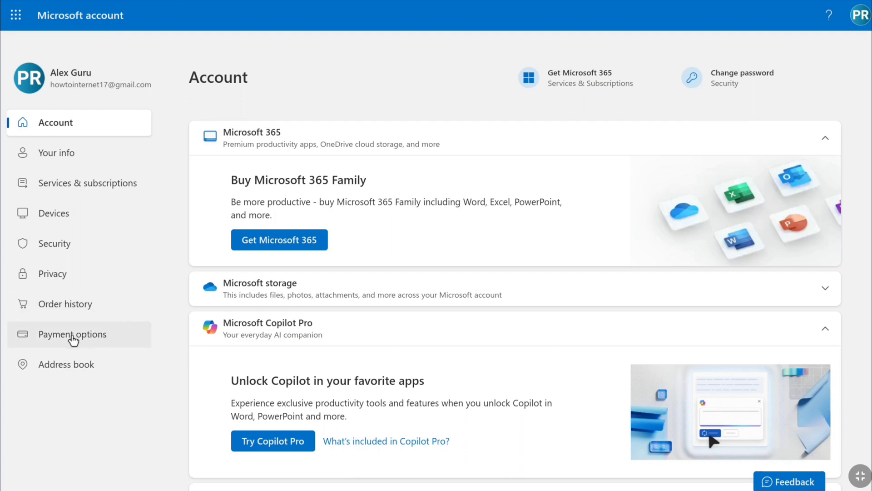
Step: Go to Payment options and start adding a new payment method
click(73, 333)
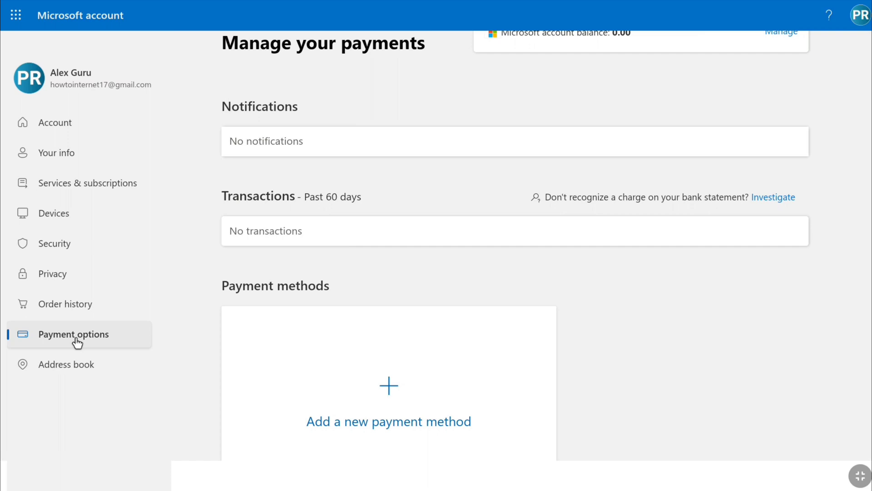
click(389, 386)
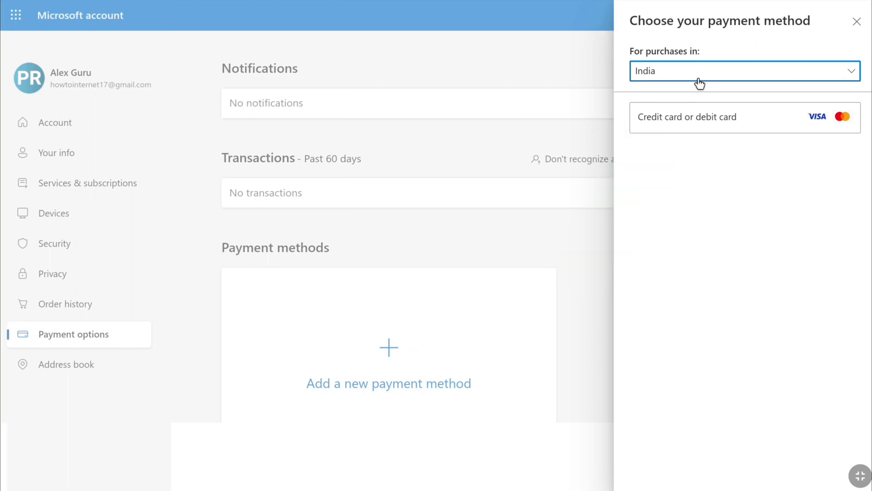
Step: Open the 'For purchases in' country dropdown, currently set to India
click(744, 71)
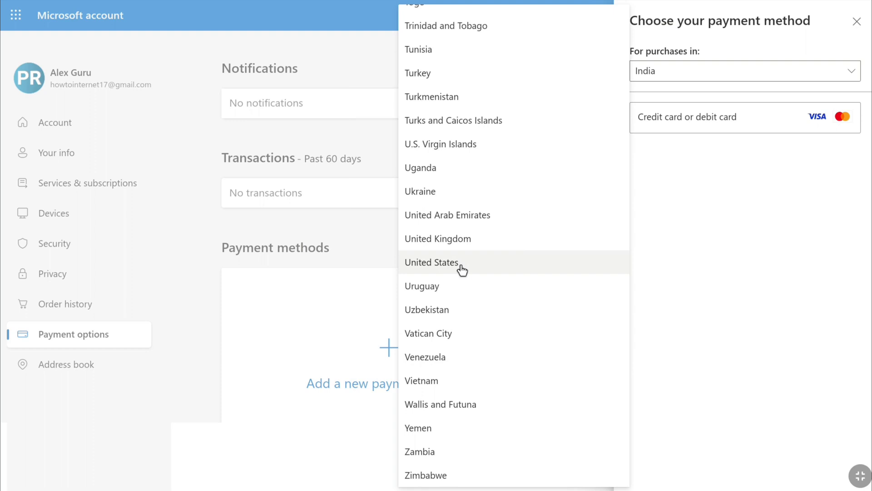
Step: Switch the purchase country to United States and choose Credit card or debit card
click(431, 262)
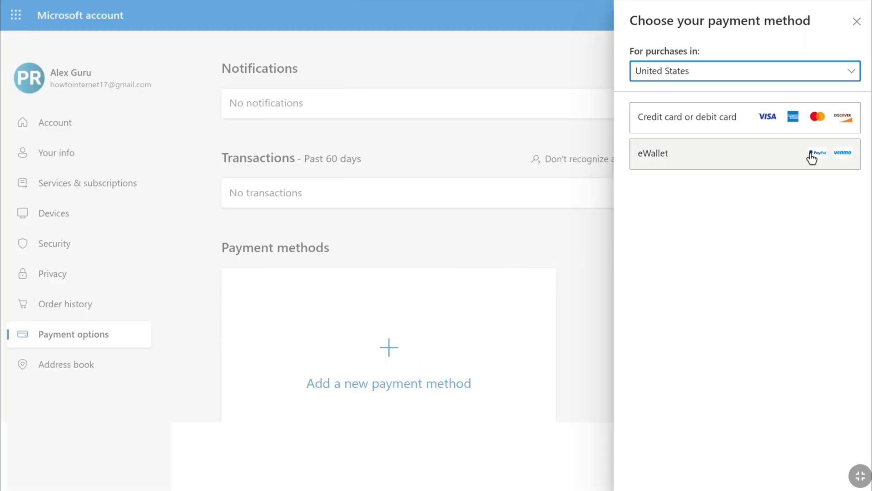
mouse_move(758, 140)
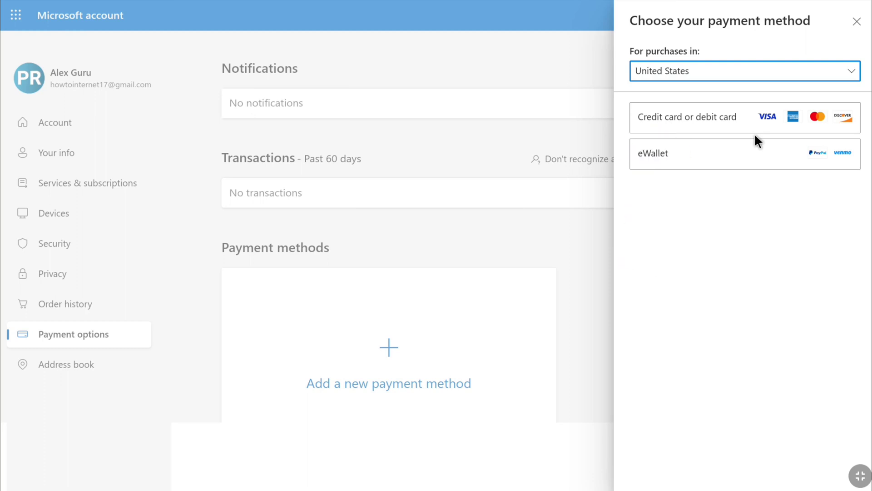
click(744, 71)
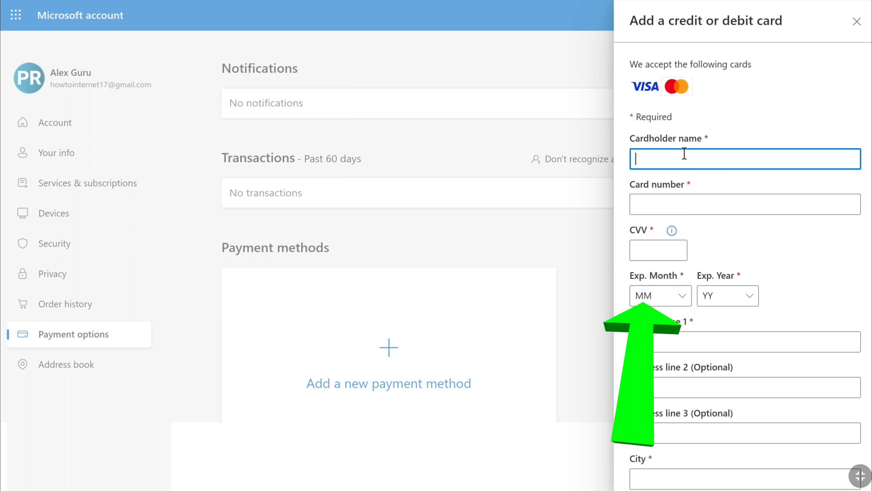
Step: Scroll through the empty card form down to the Save button
scroll(down, 3)
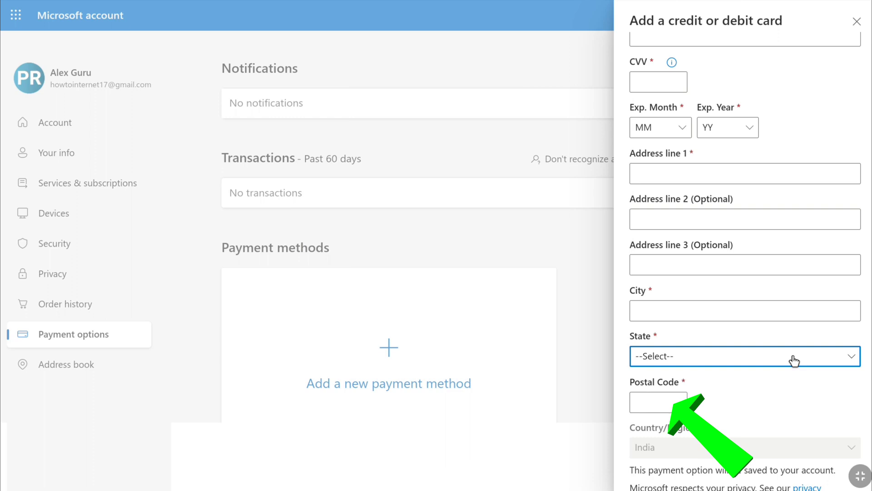
scroll(down, 3)
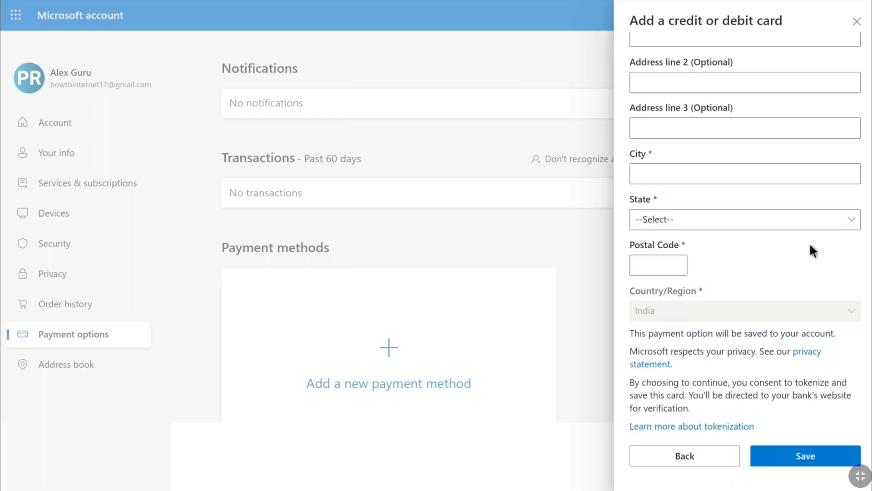
mouse_move(811, 257)
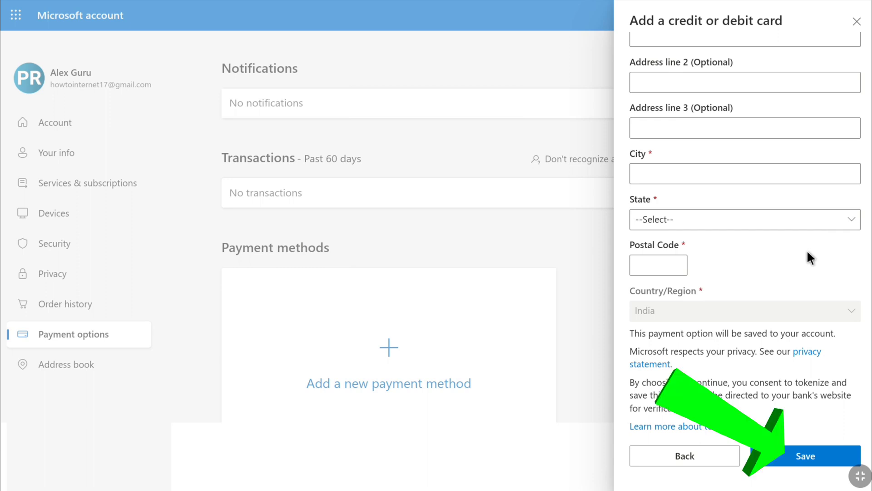
click(805, 455)
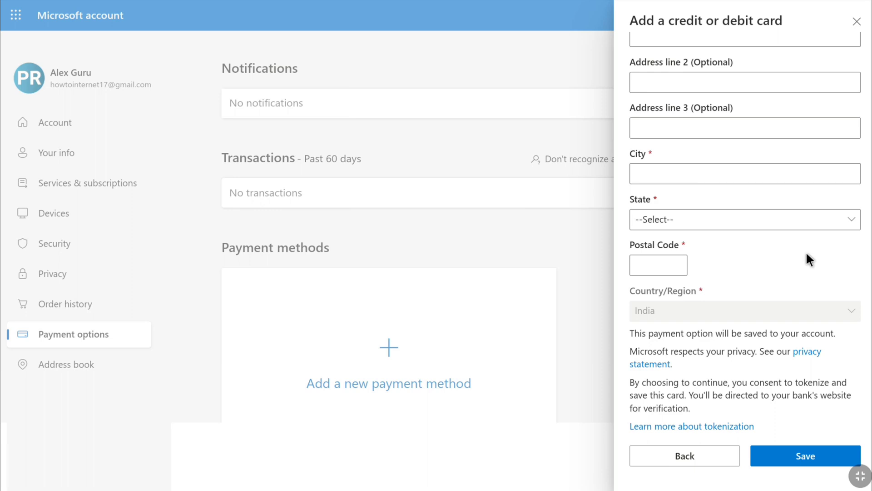
mouse_move(803, 265)
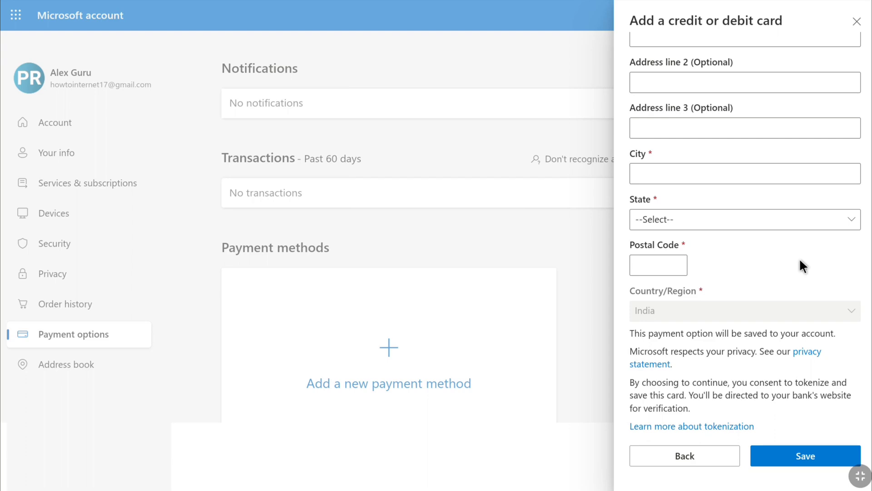